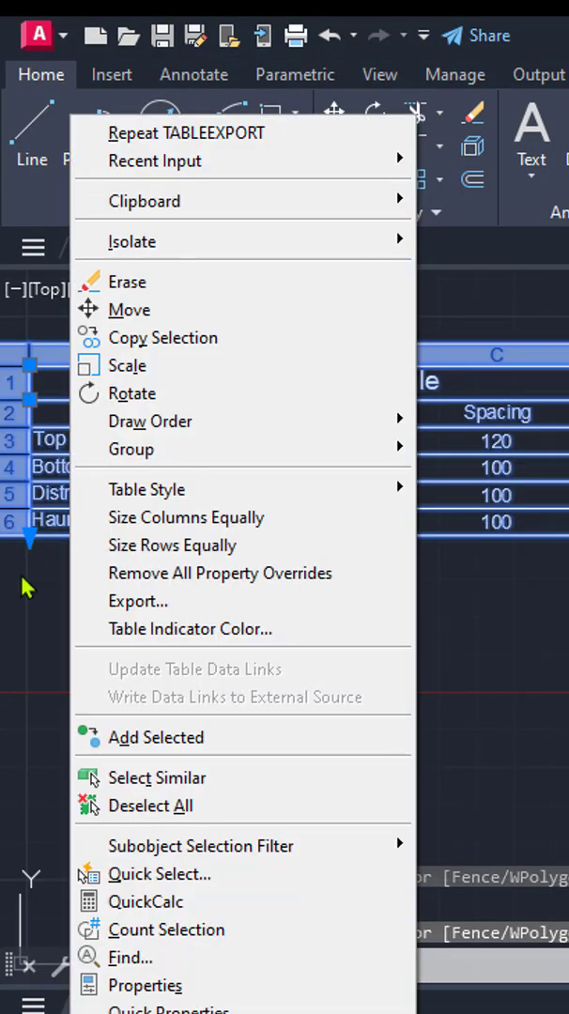
Step: Erase the existing table and copy the Excel PointsData table to the clipboard
click(137, 601)
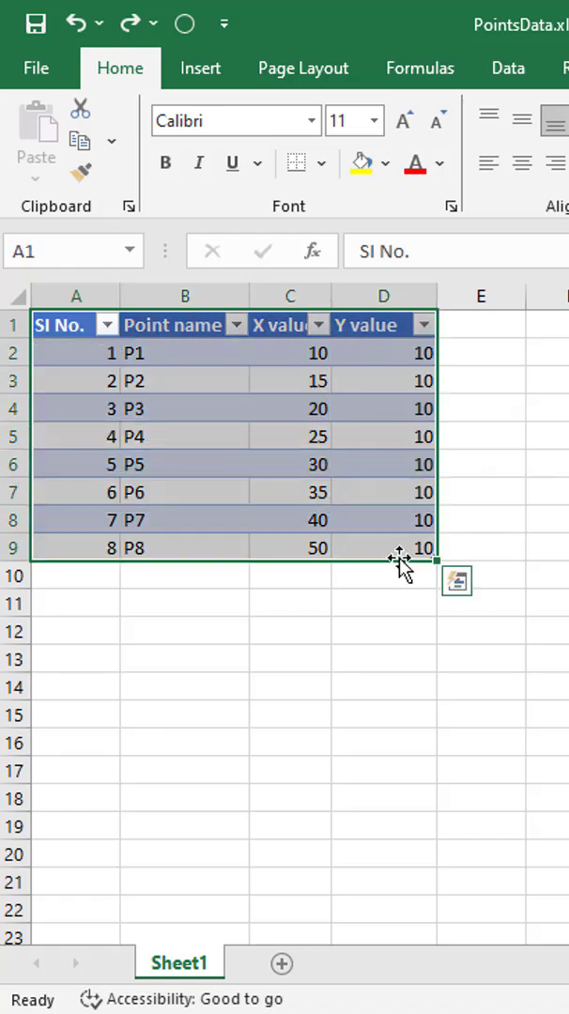
key(ctrl+c)
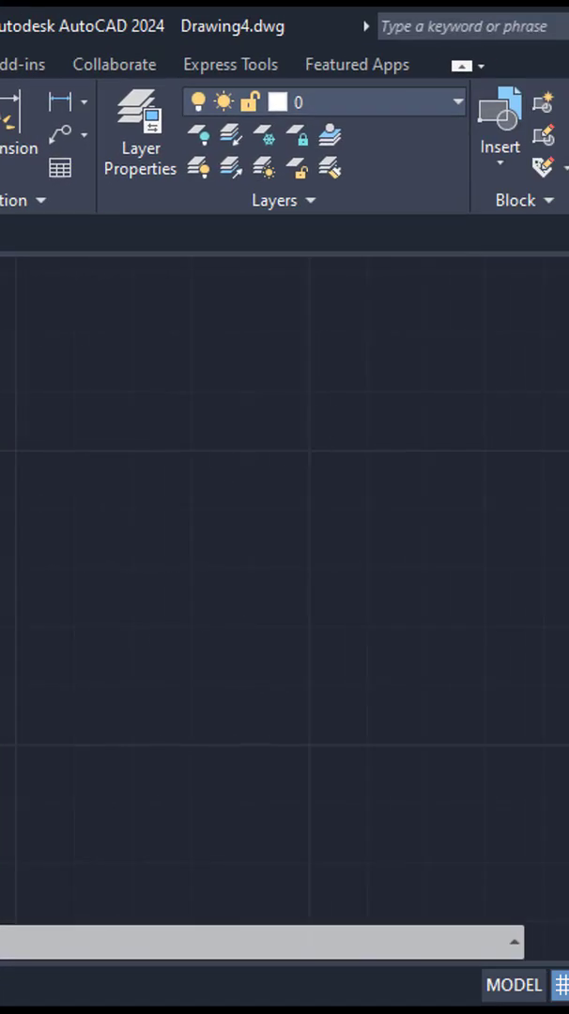
Step: Paste Special the points P1–P8 data as a linked table of AutoCAD entities
click(414, 288)
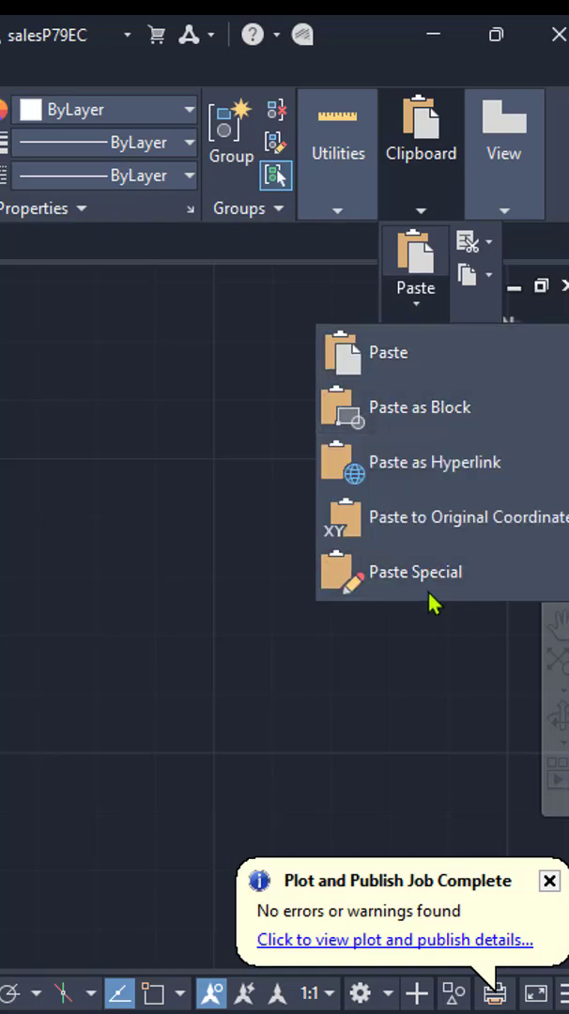
click(414, 570)
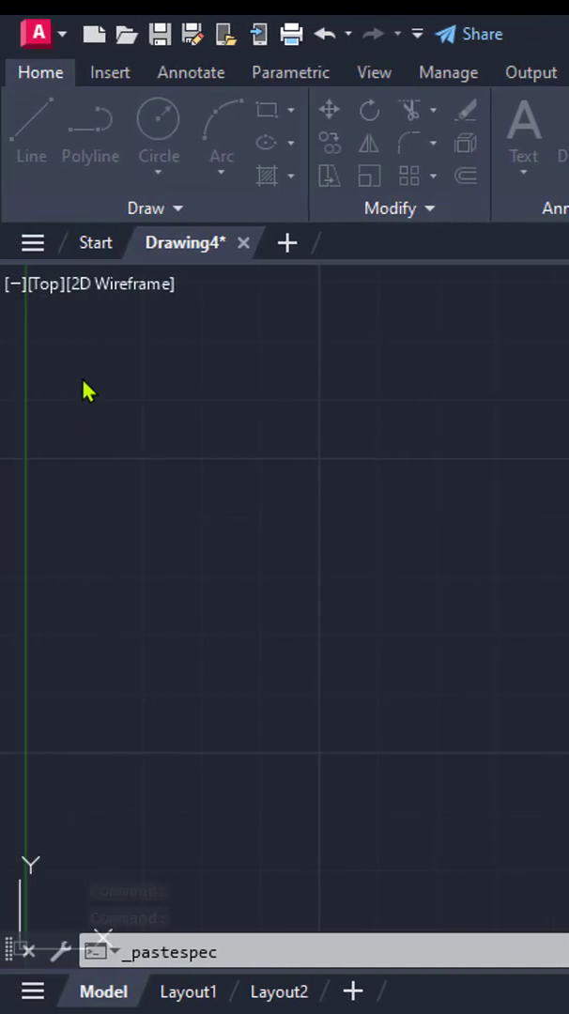
click(82, 376)
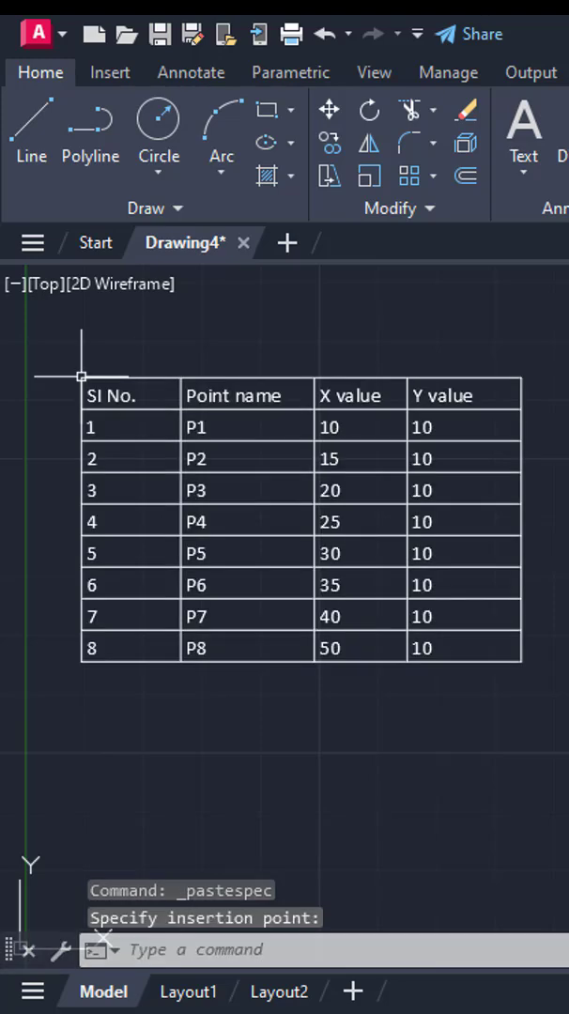